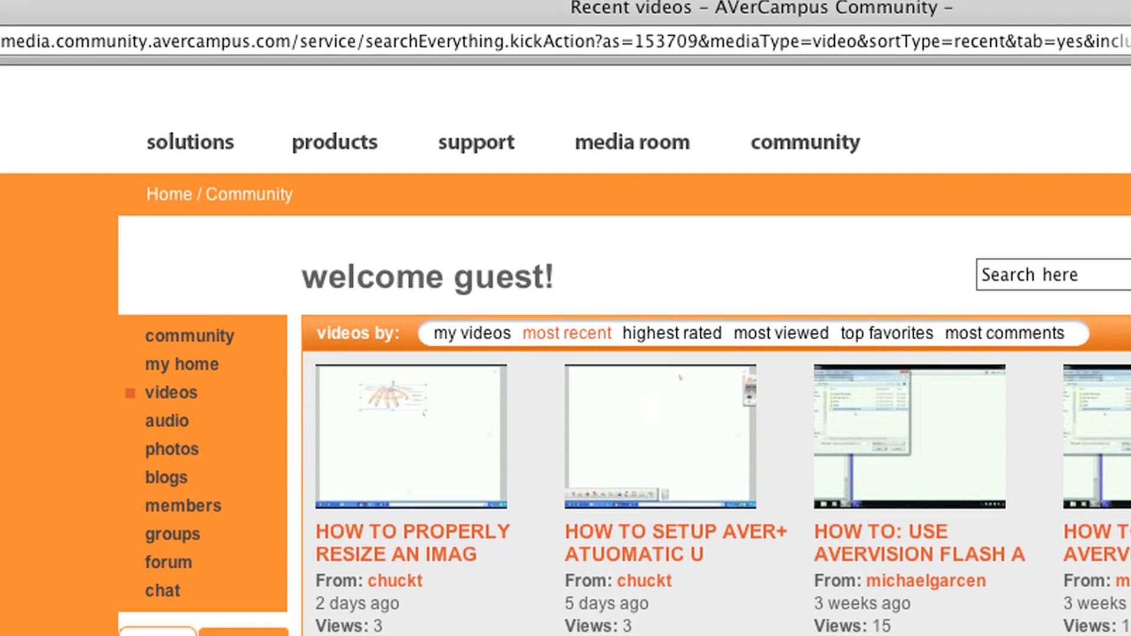
{"action": "scroll", "scroll_direction": "down", "scroll_amount": 3}
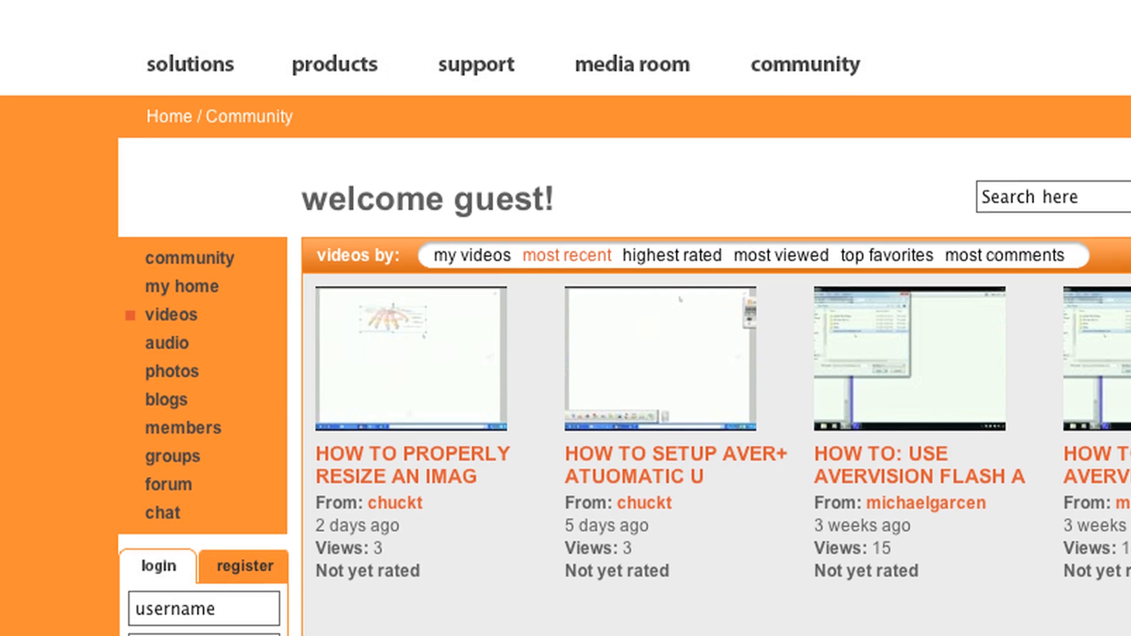